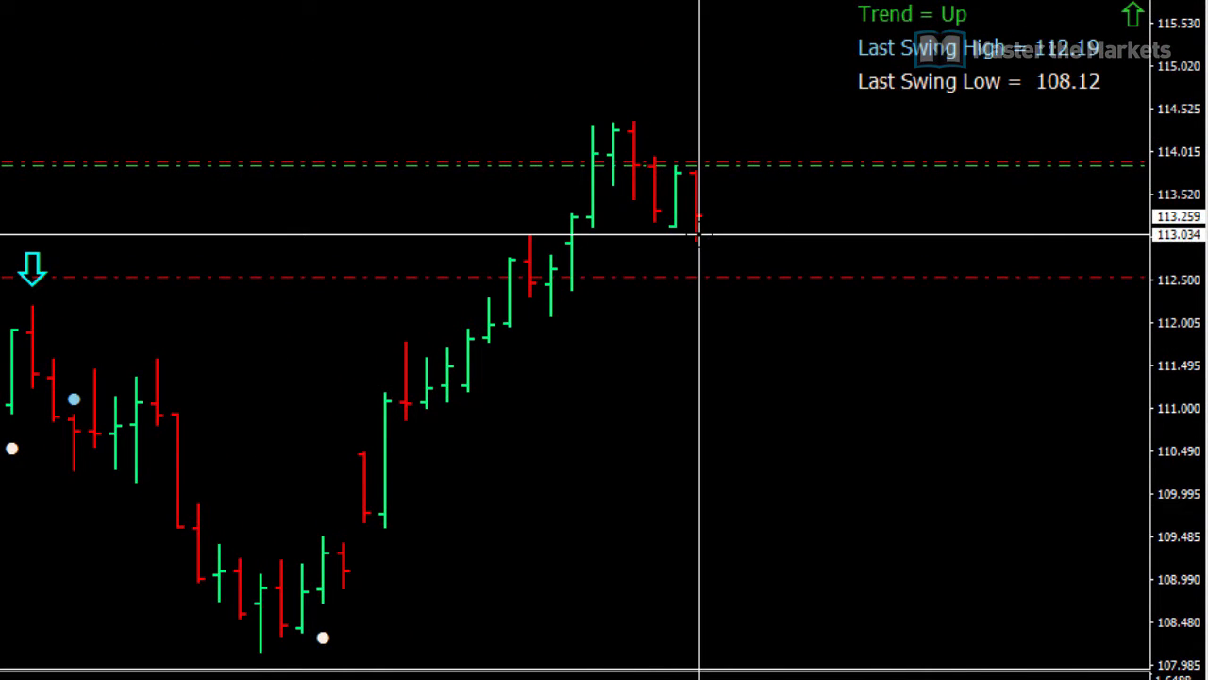
mouse_move(666, 236)
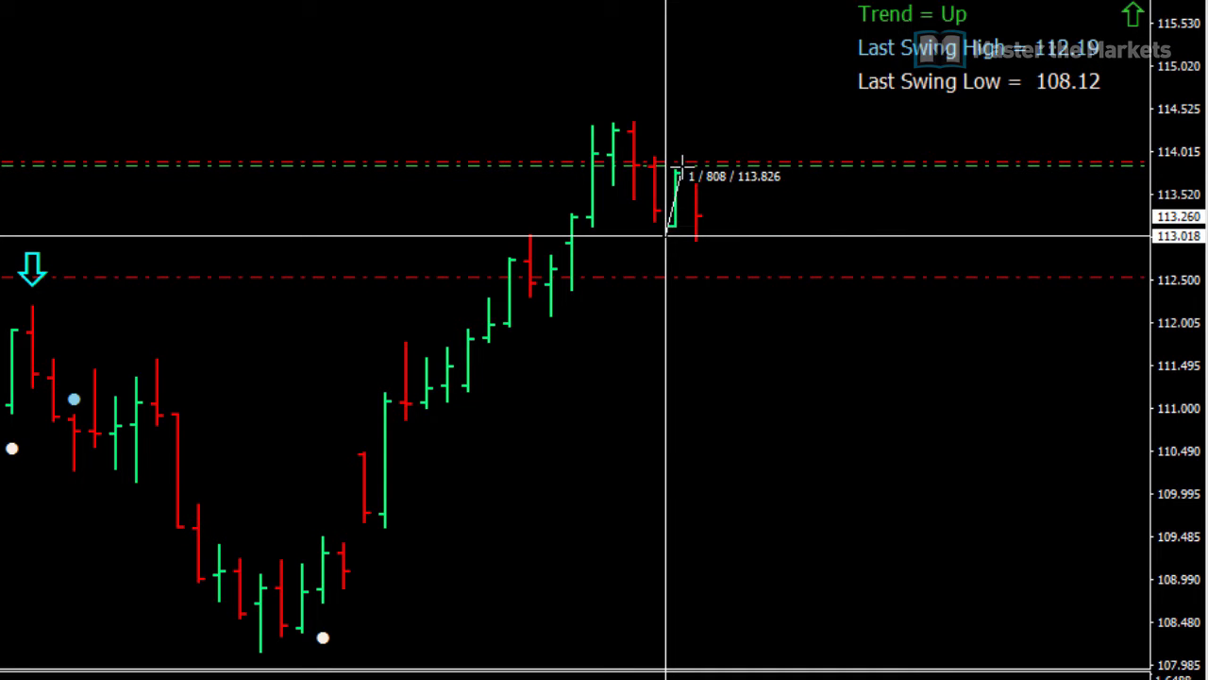
mouse_move(633, 130)
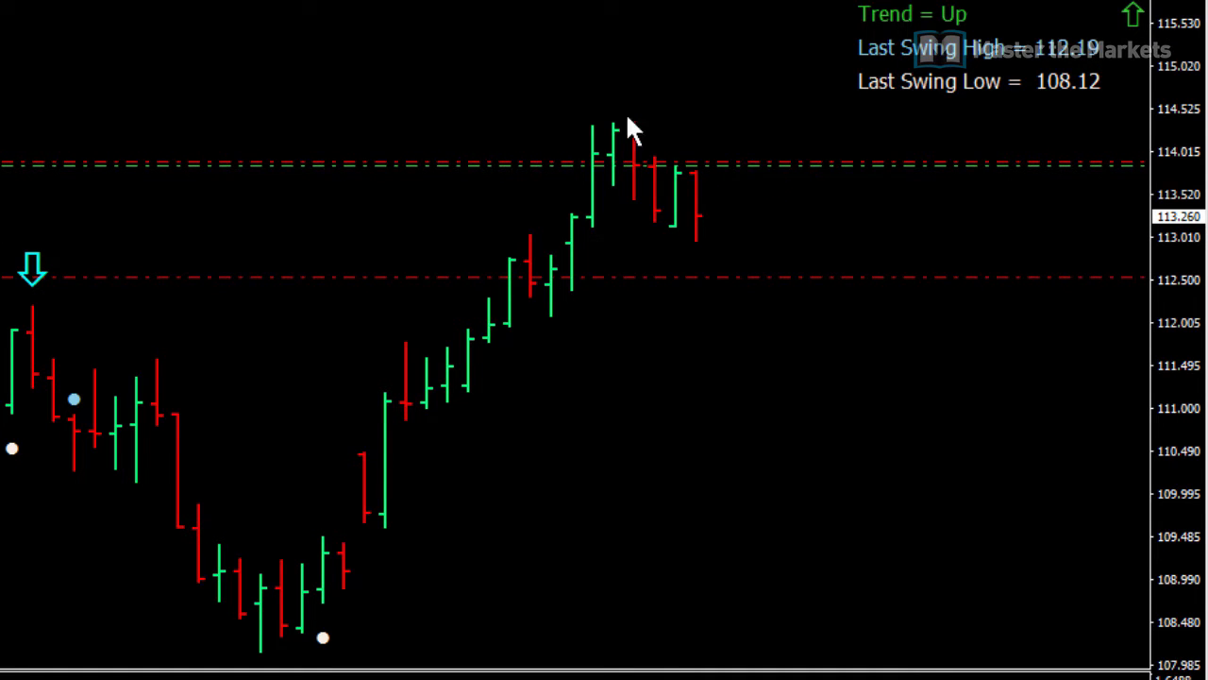
mouse_move(575, 91)
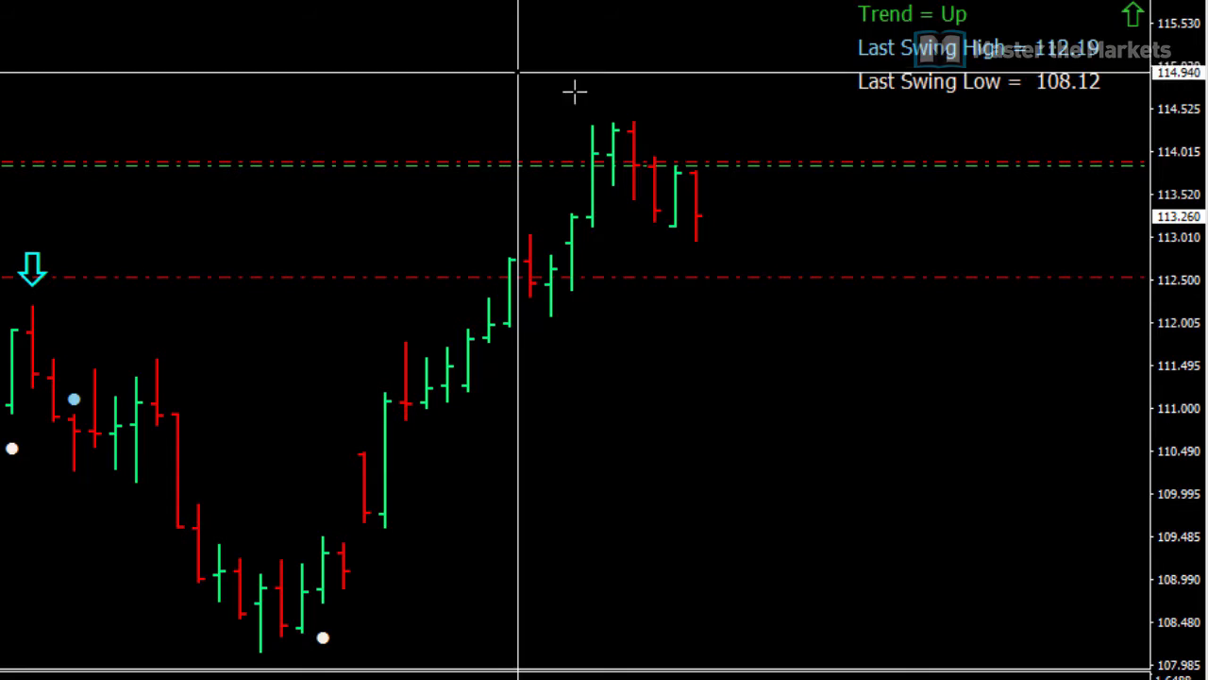
mouse_move(675, 191)
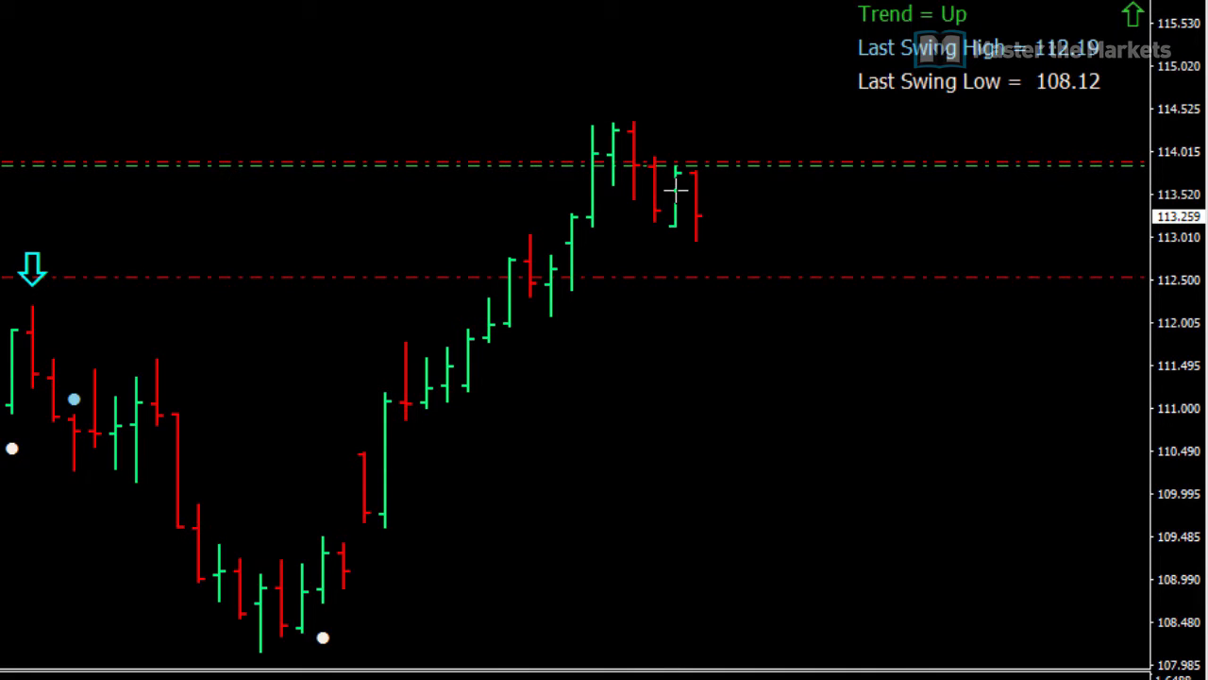
mouse_move(793, 320)
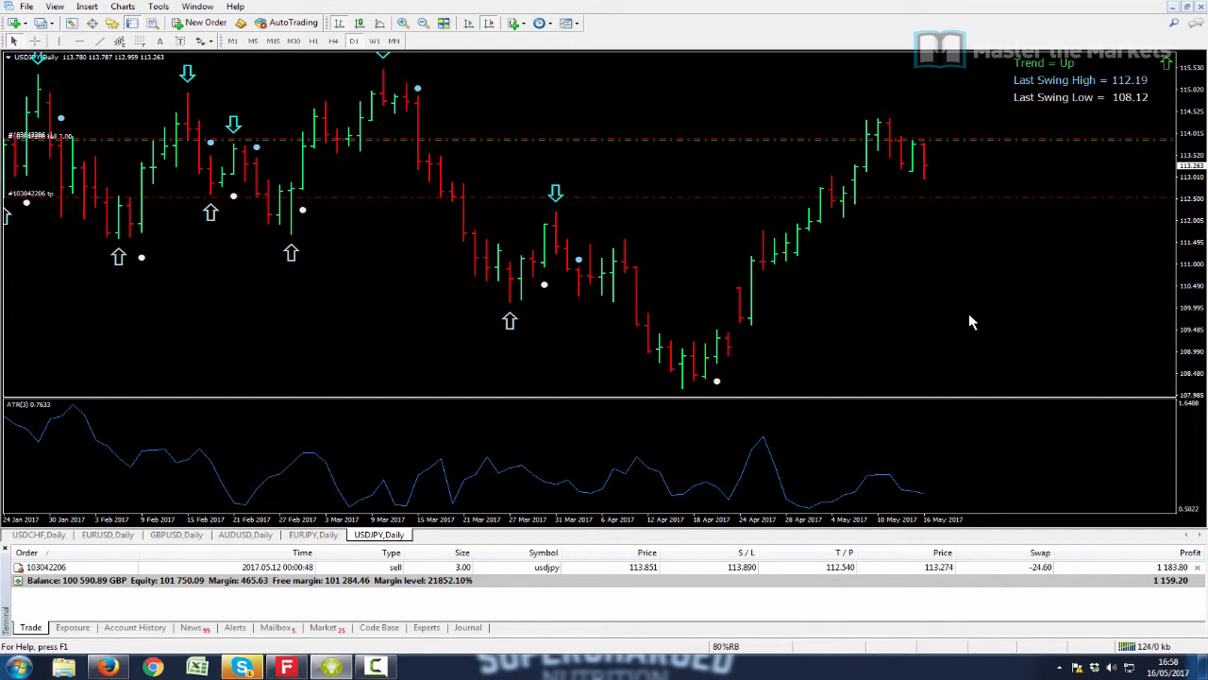
mouse_move(566, 285)
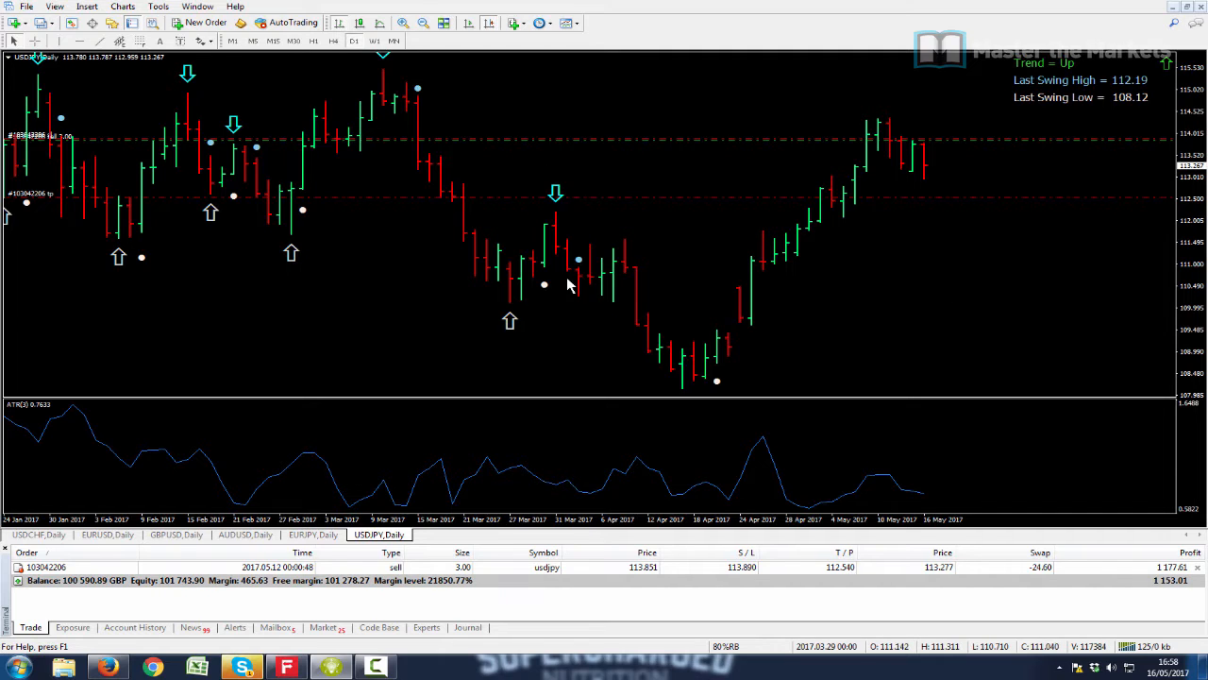
mouse_move(578, 182)
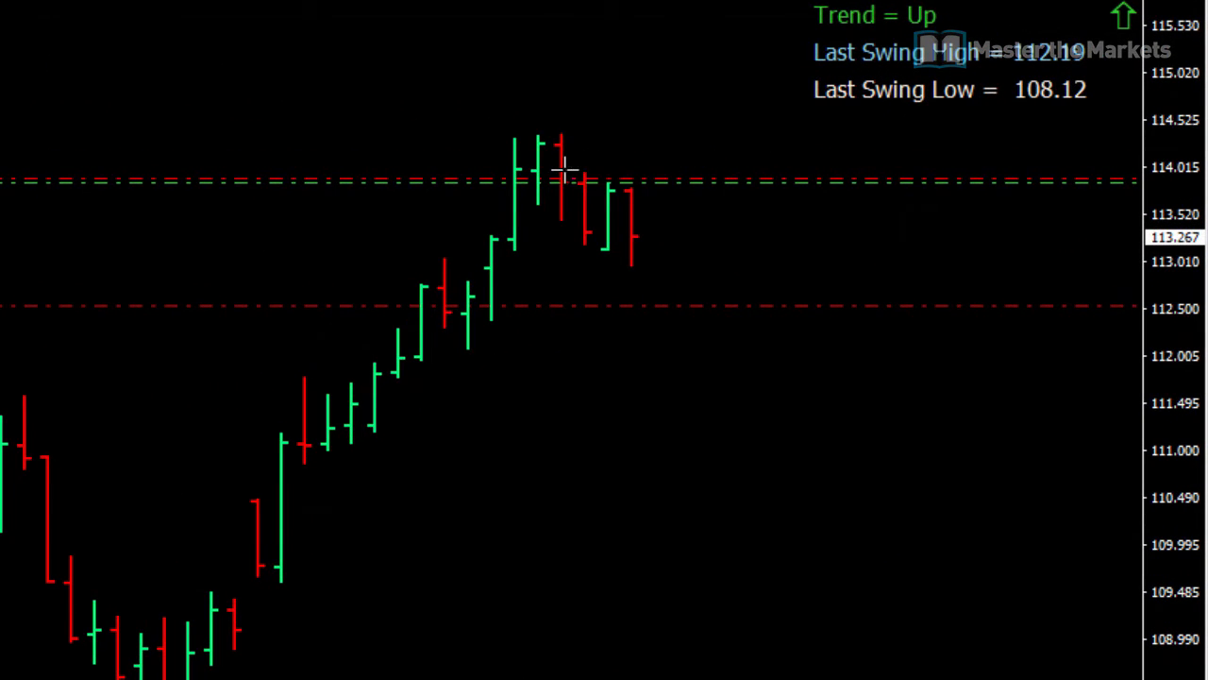
mouse_move(562, 170)
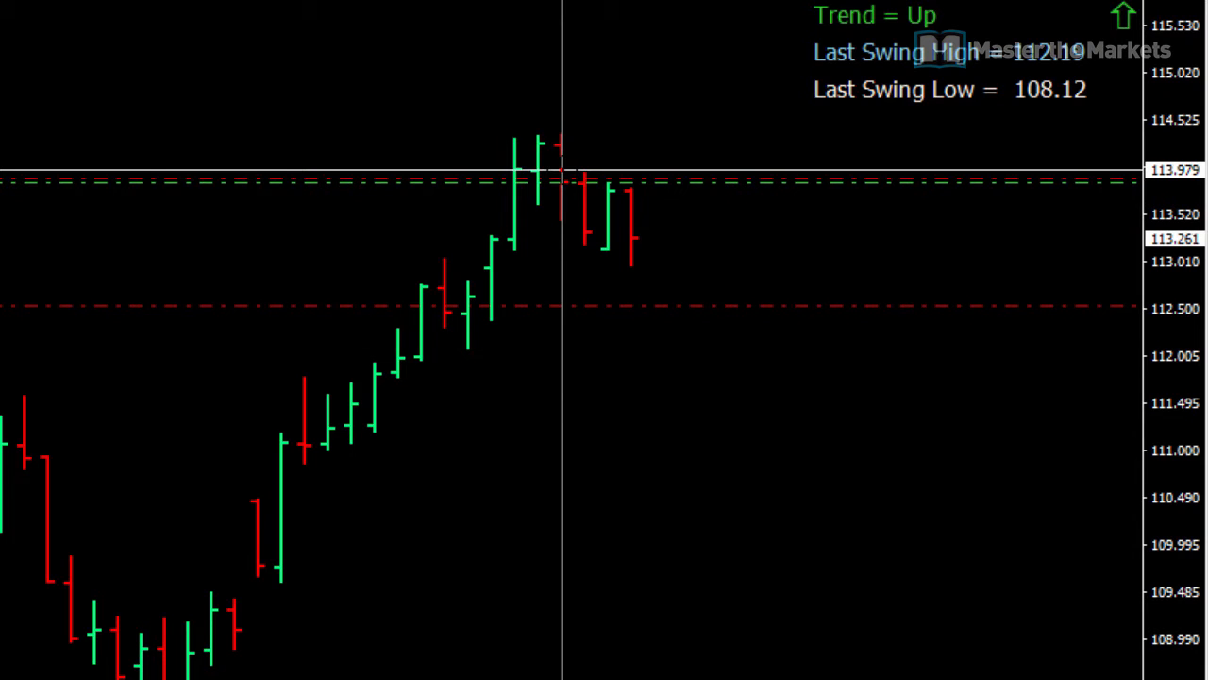
mouse_move(558, 74)
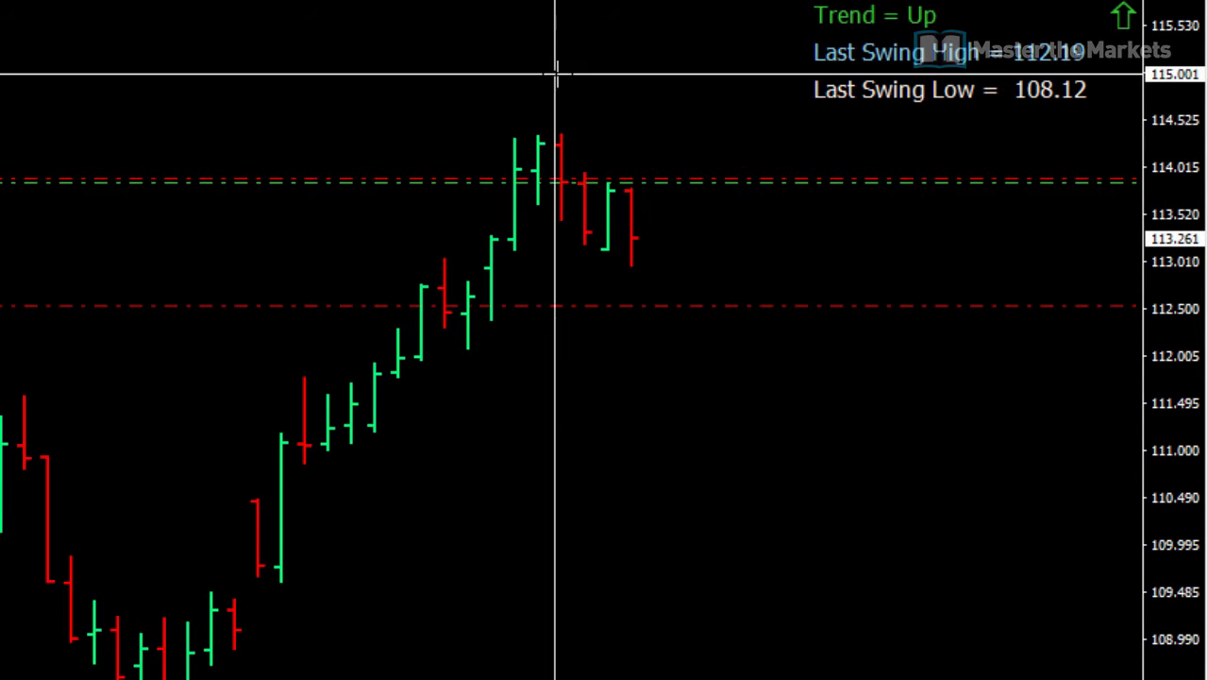
mouse_move(562, 134)
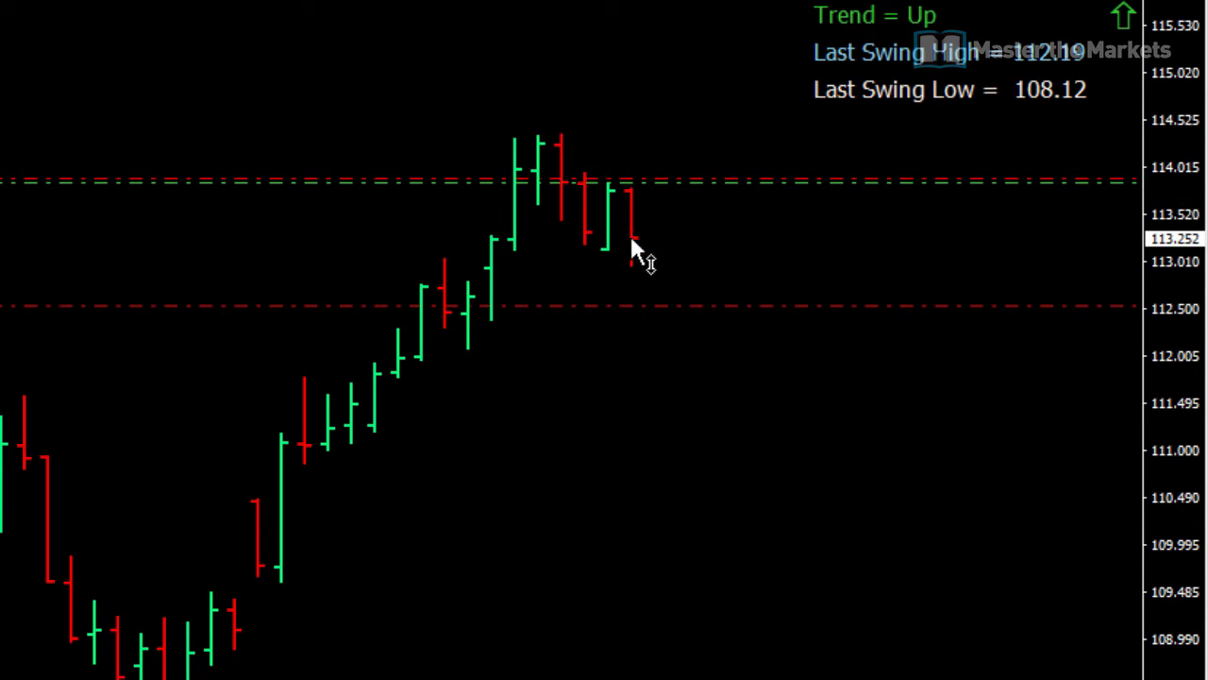
mouse_move(316, 21)
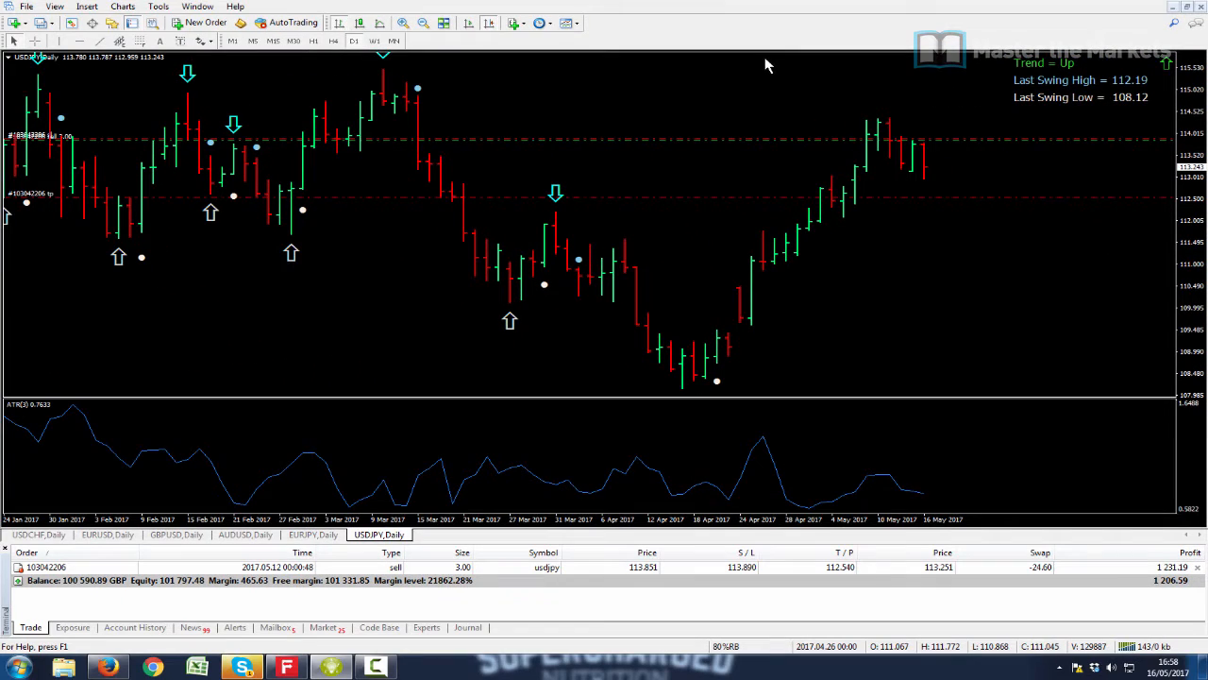
mouse_move(800, 243)
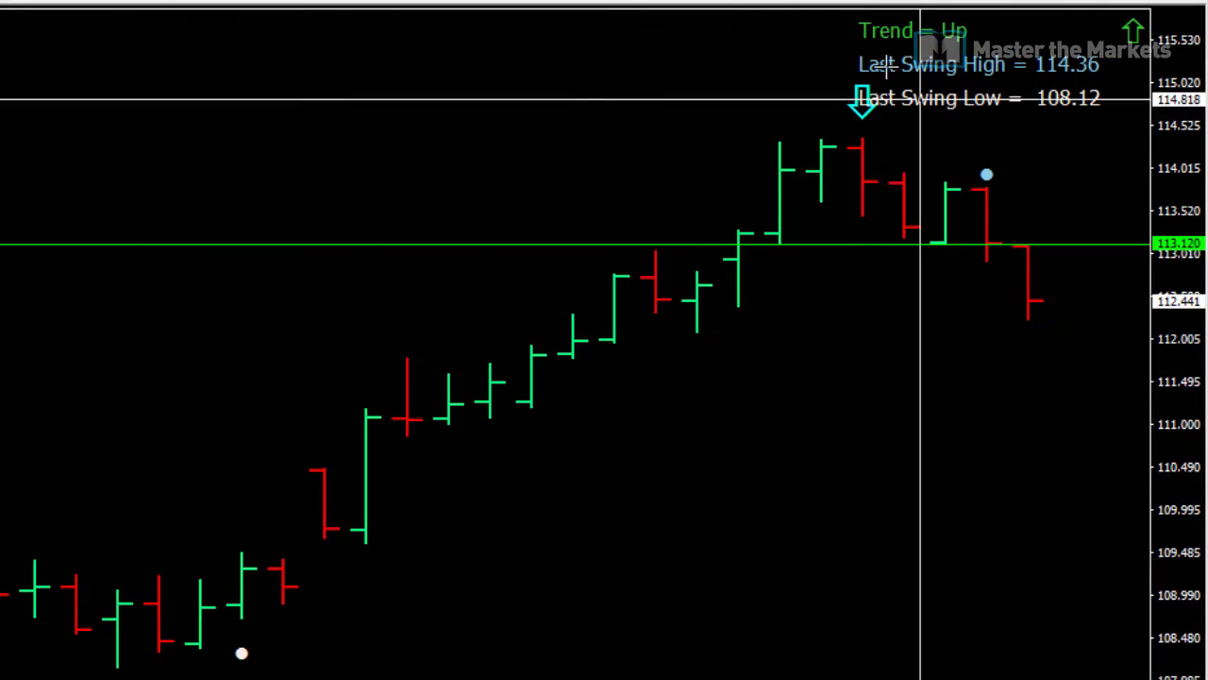
mouse_move(859, 368)
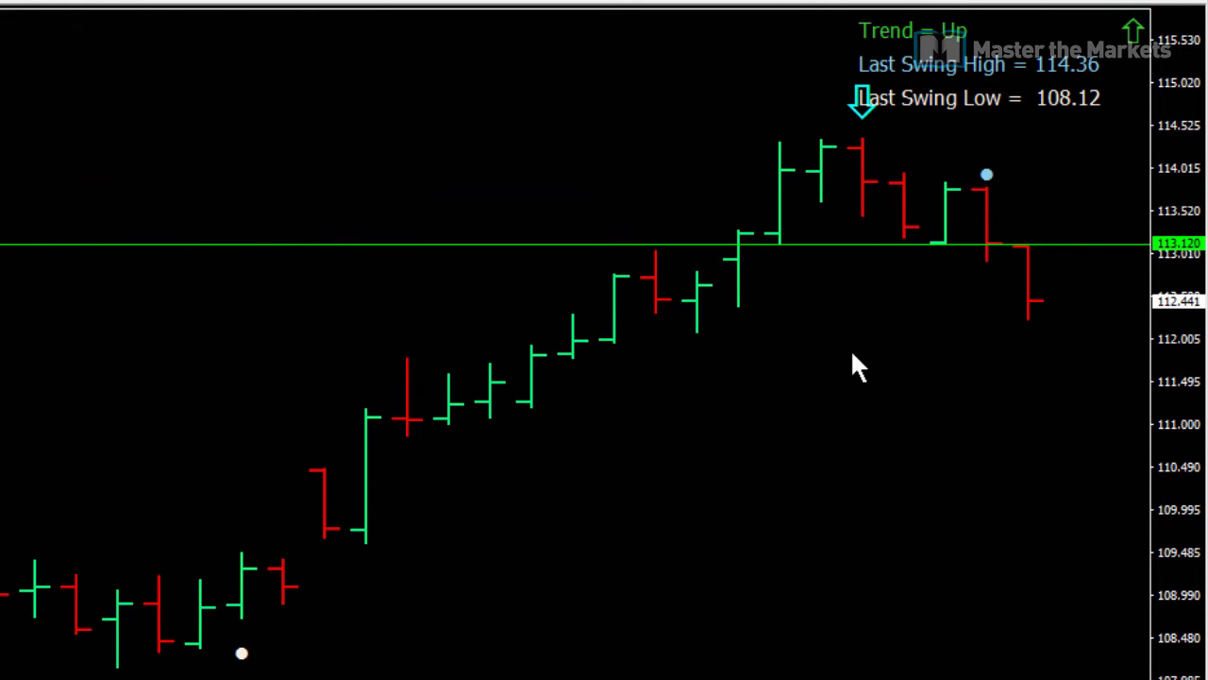
mouse_move(955, 460)
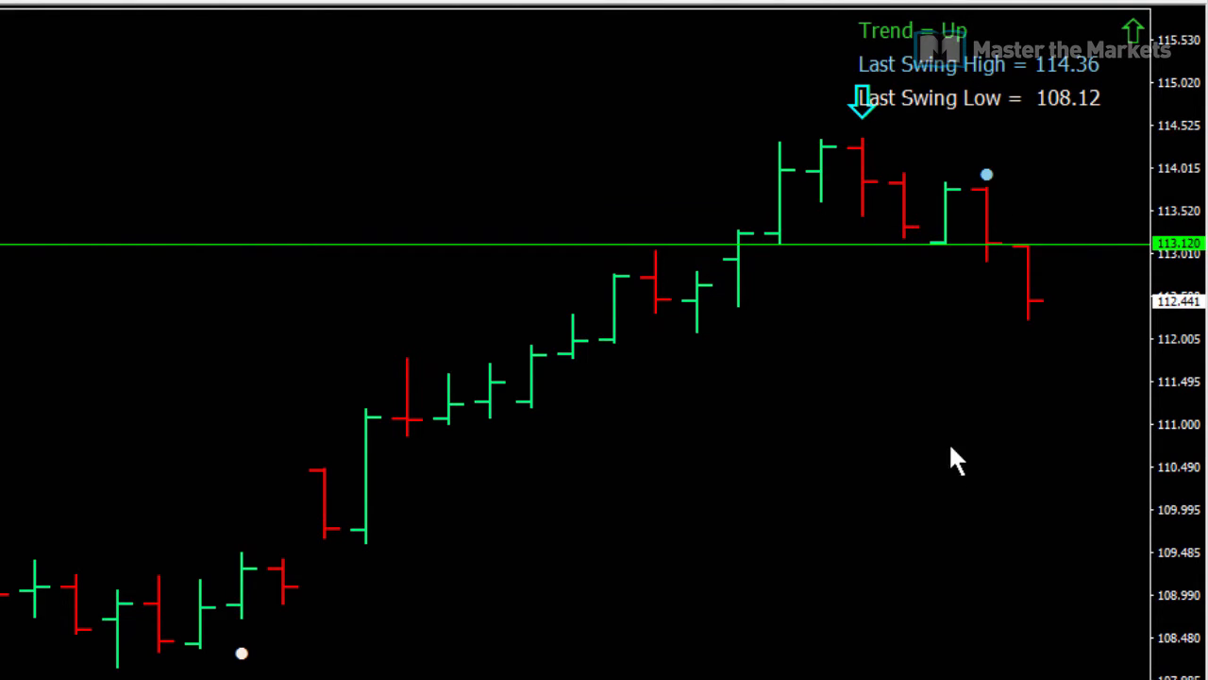
mouse_move(999, 283)
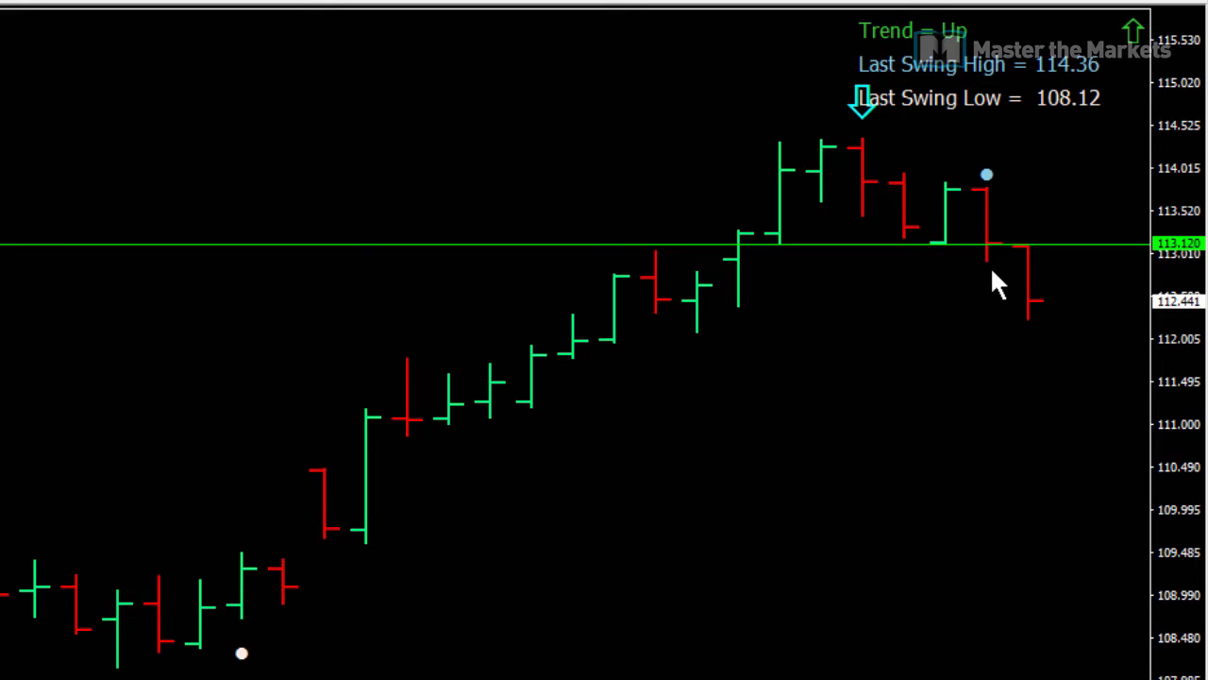
mouse_move(1003, 255)
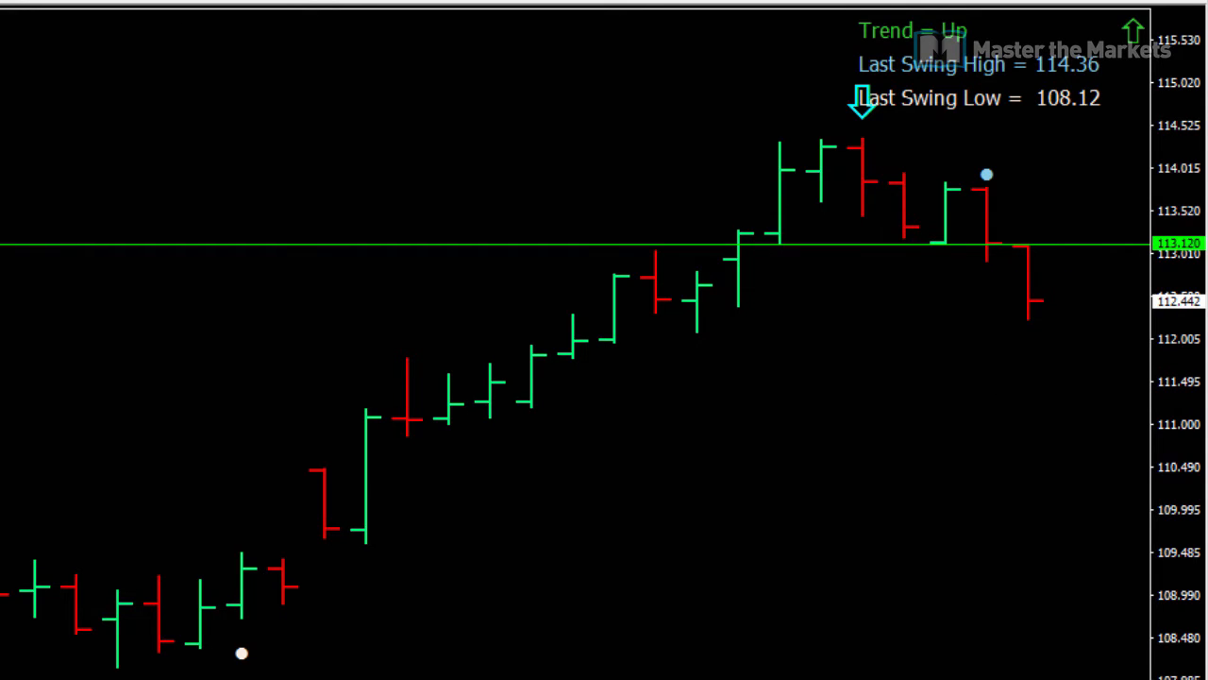
mouse_move(872, 176)
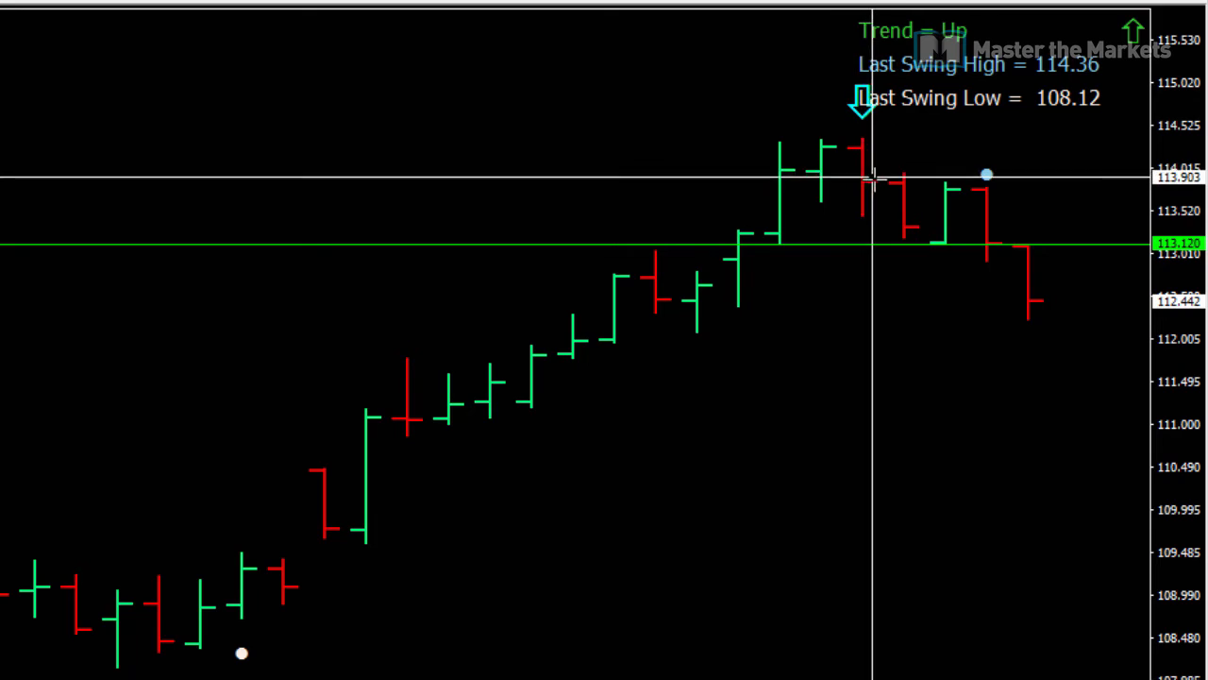
drag(869, 184, 996, 227)
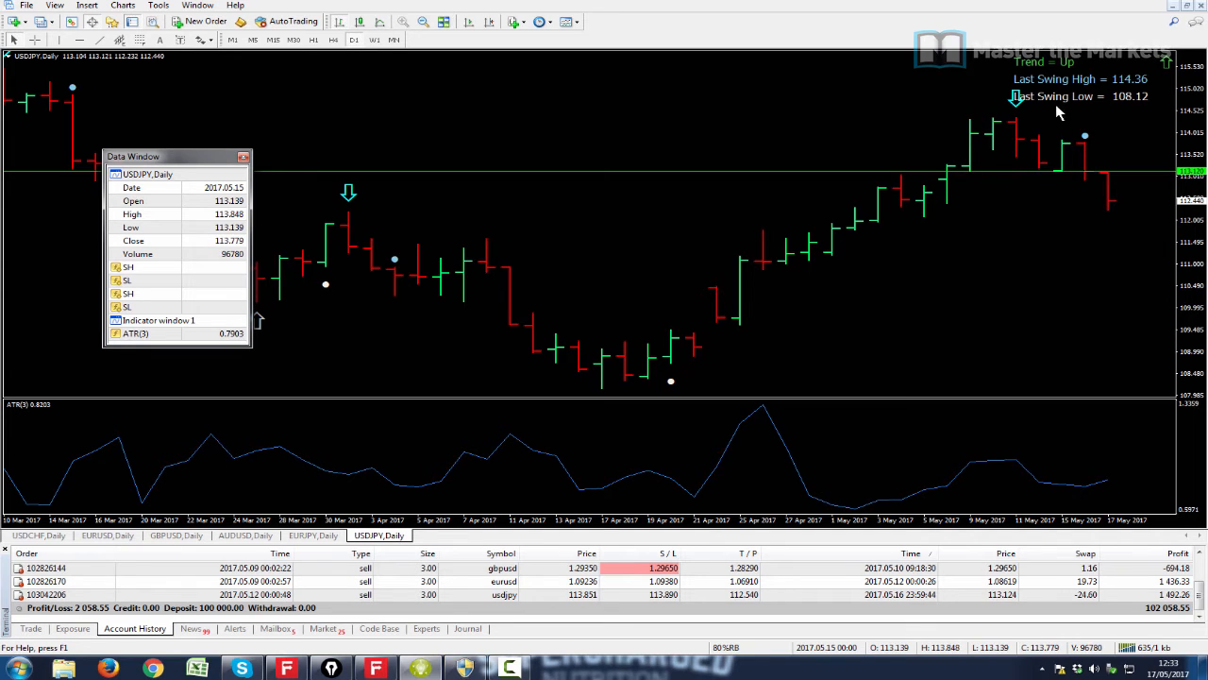
mouse_move(1090, 272)
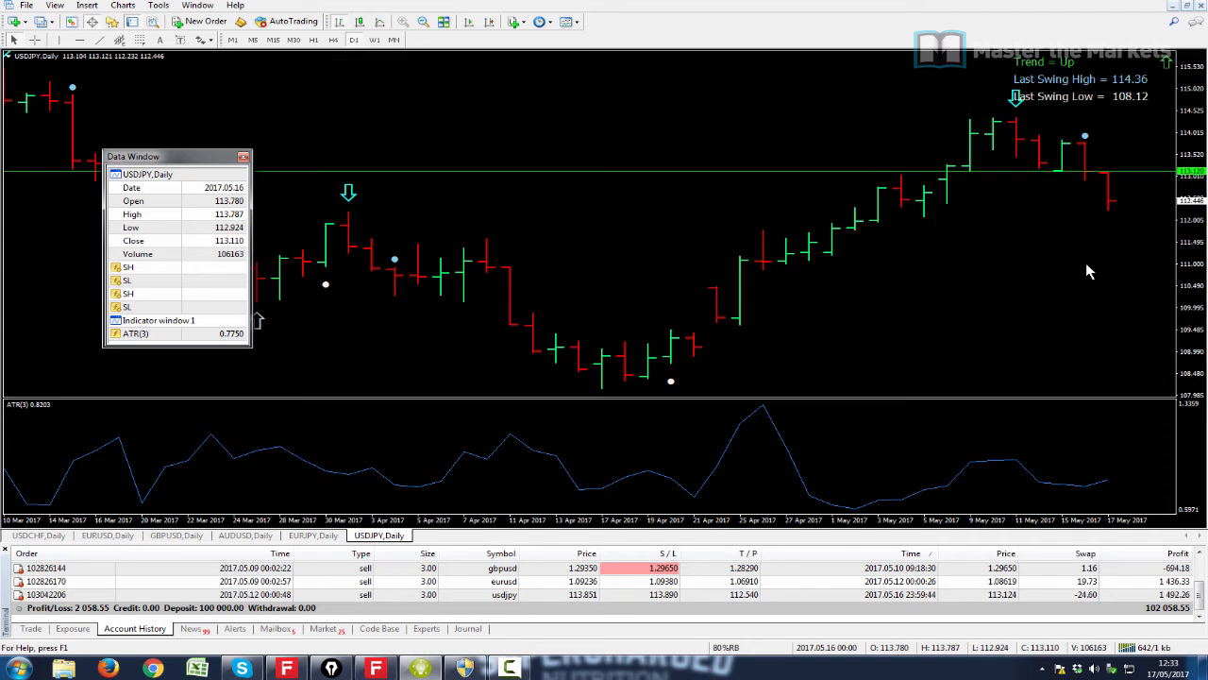
mouse_move(1186, 309)
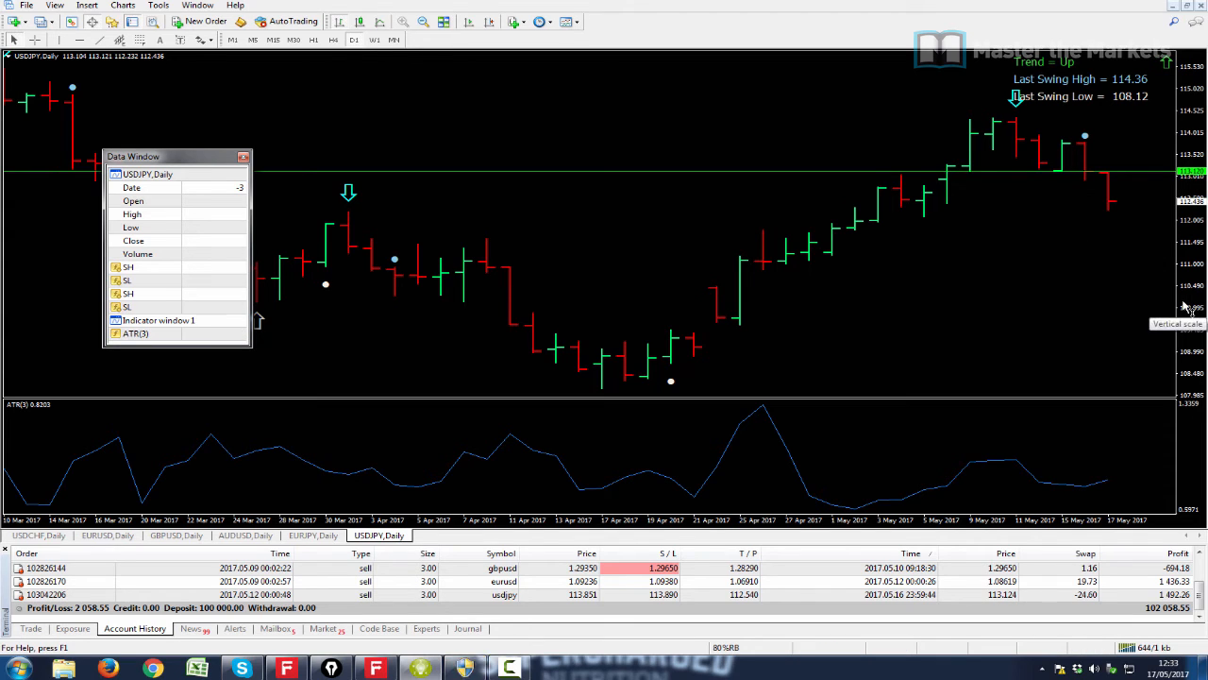